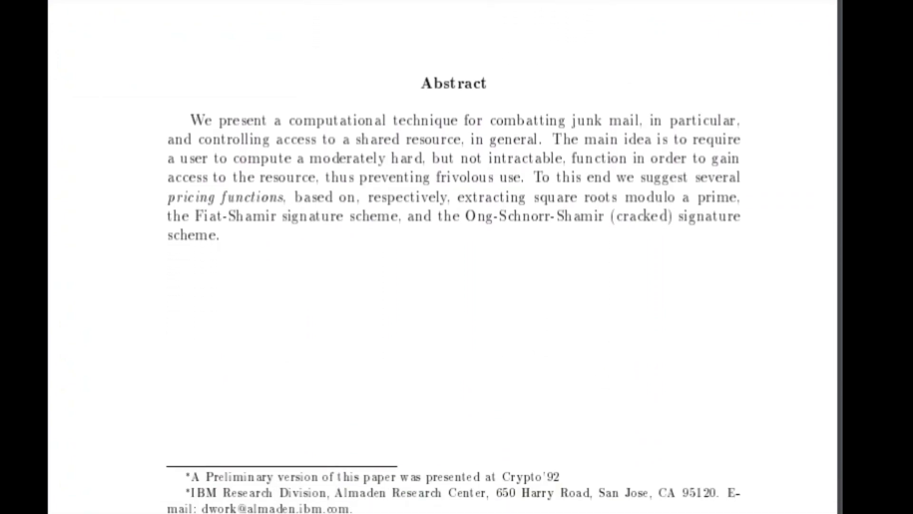
pyautogui.scroll(-3)
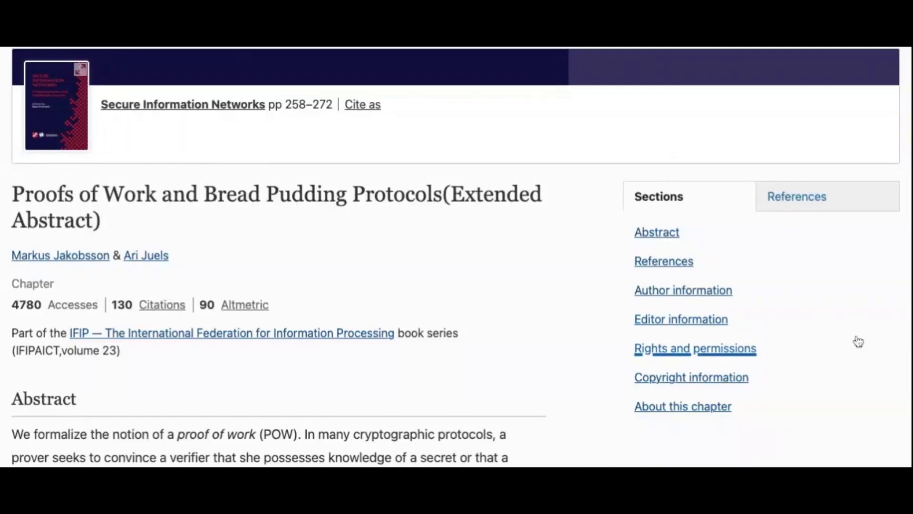
pyautogui.scroll(-3)
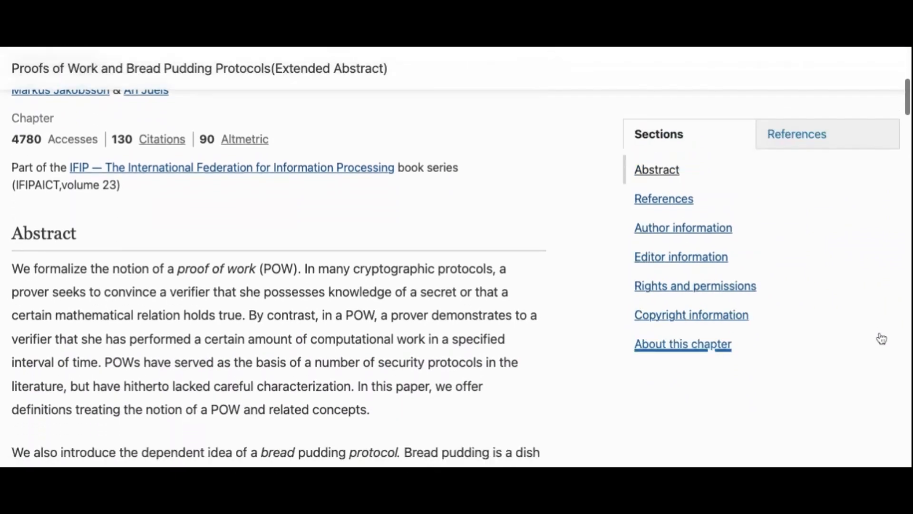
pyautogui.scroll(-3)
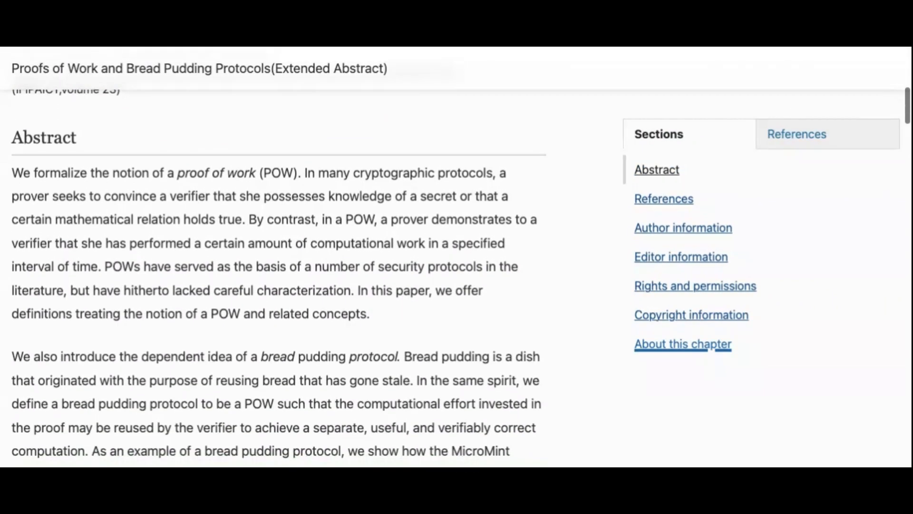
pyautogui.scroll(-3)
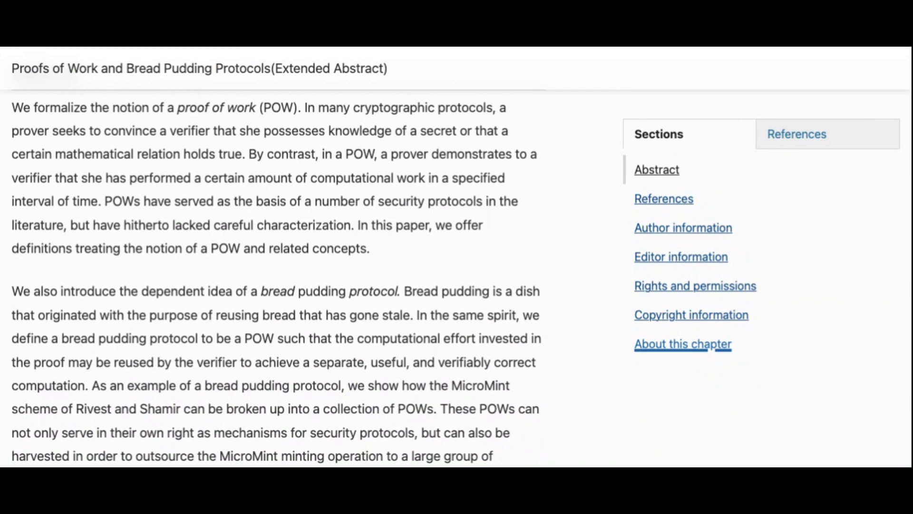
pyautogui.scroll(-3)
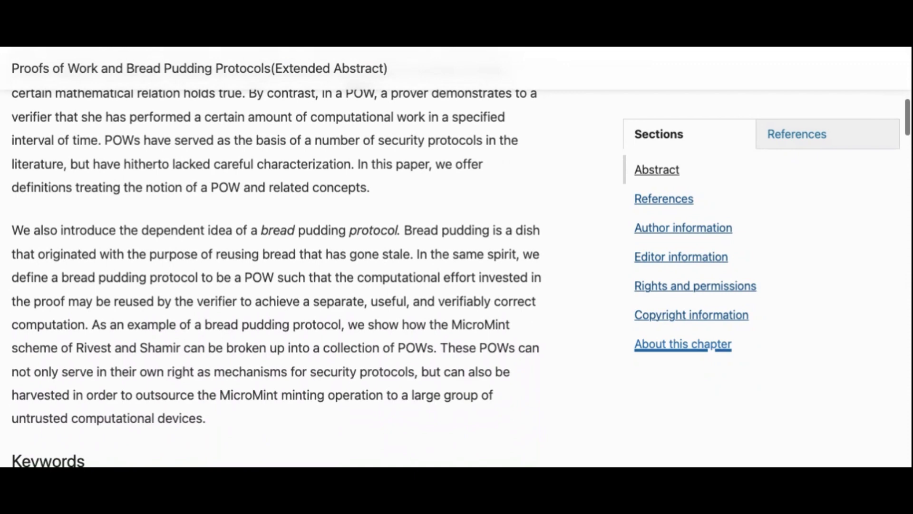
pyautogui.scroll(-3)
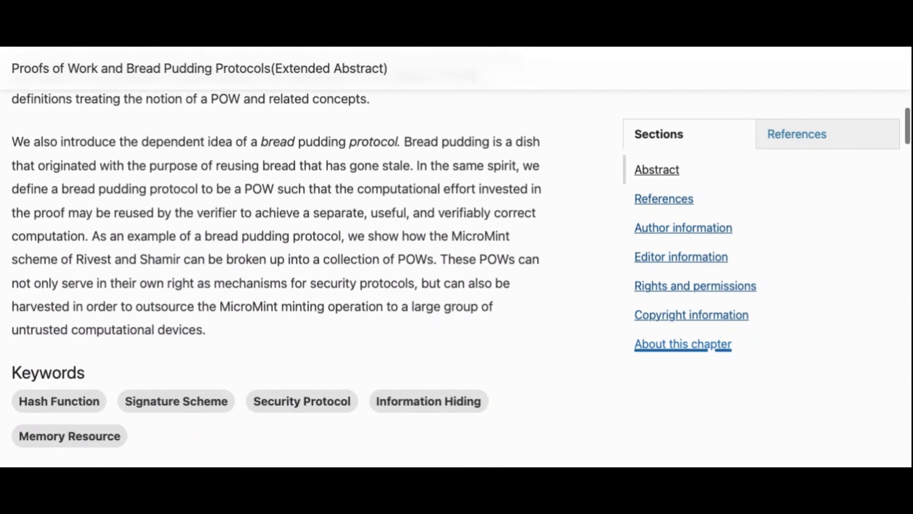
pyautogui.scroll(-3)
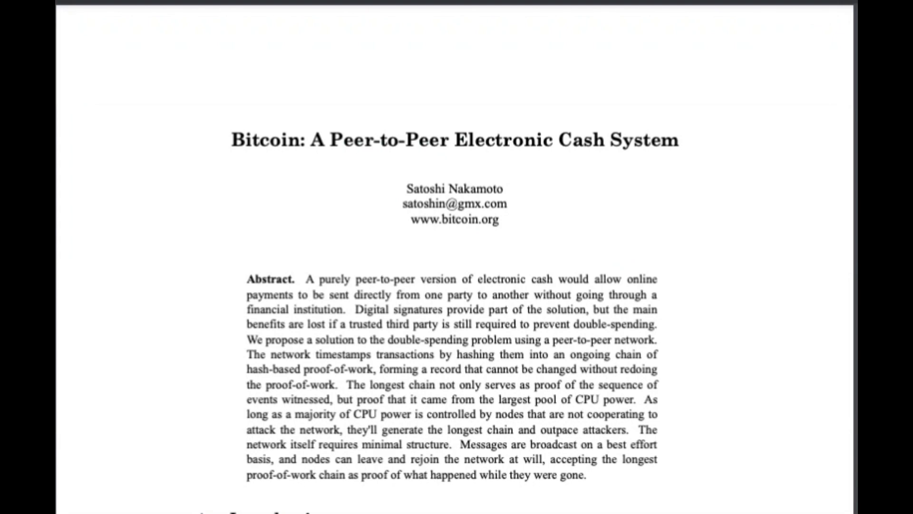
pyautogui.scroll(-3)
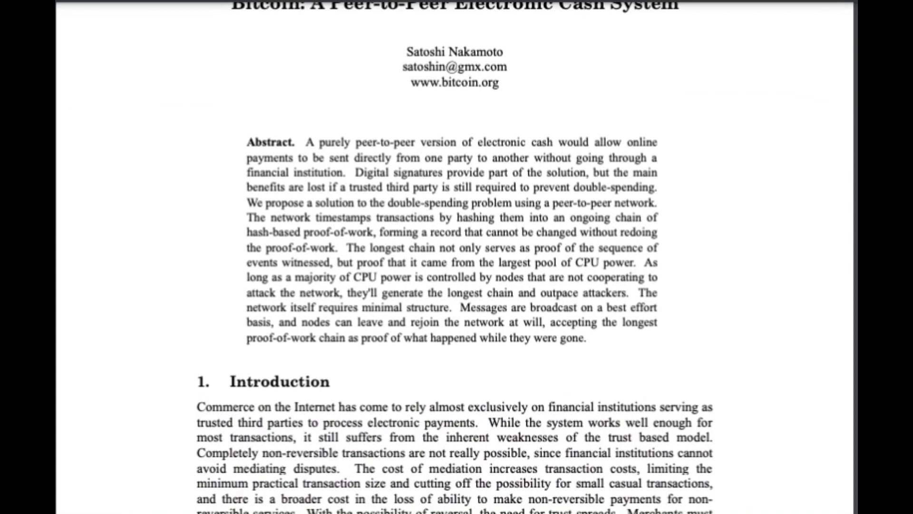
pyautogui.scroll(3)
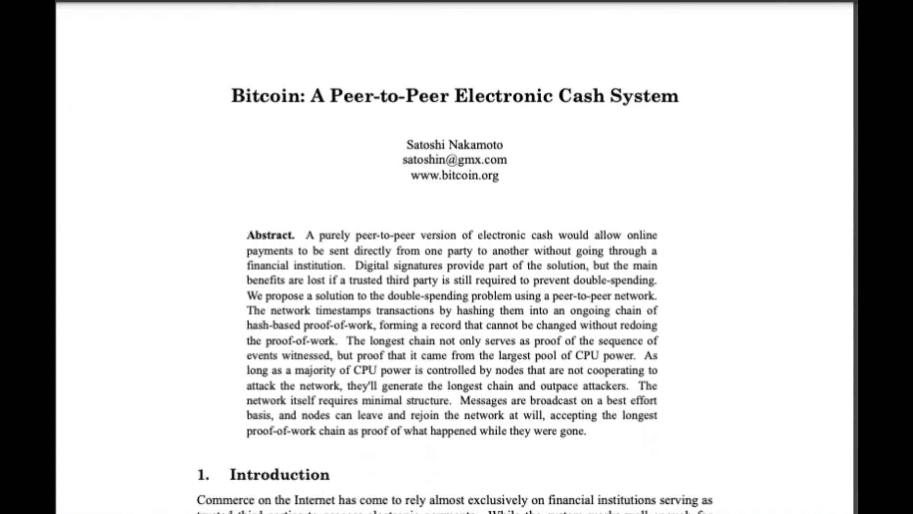